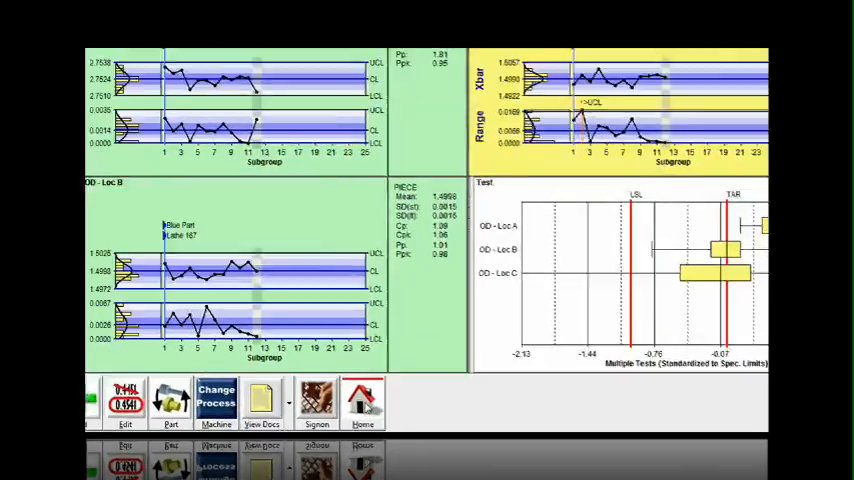
Show the View Docs options: Drawing, SOP, Control Plan and Watch Video
left_click(262, 403)
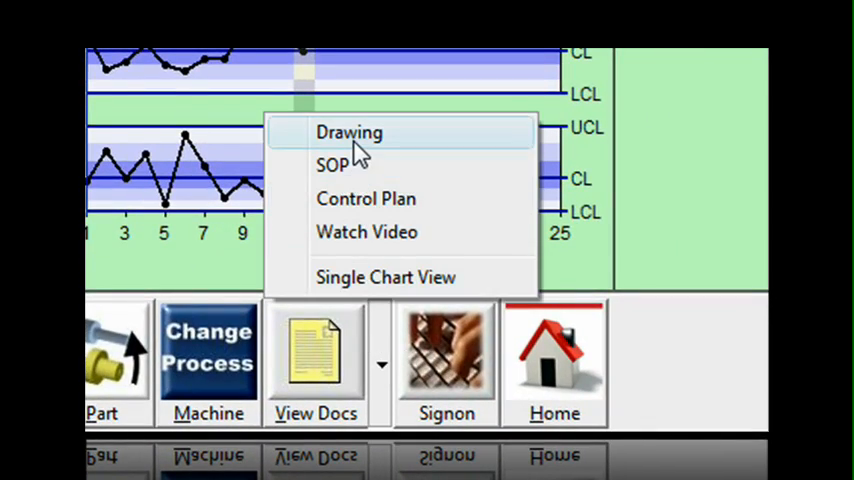
left_click(349, 131)
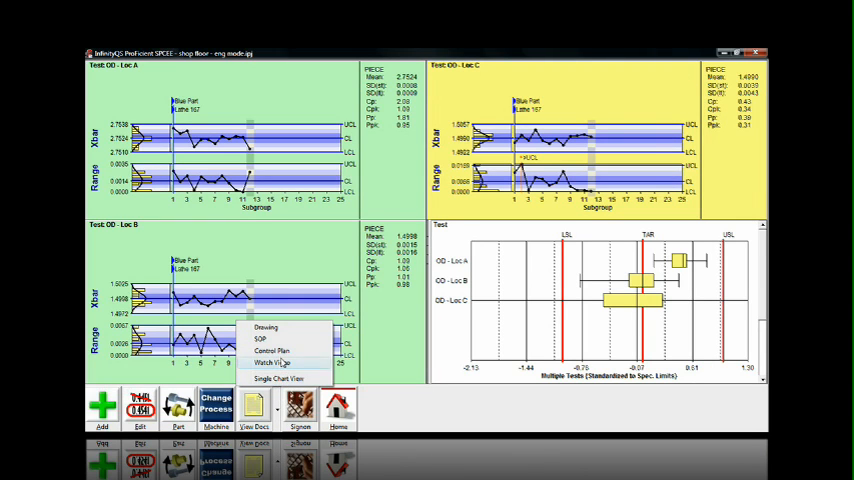
Open Watch Video and play the six-spindle automatic lathe video in Windows Media Player
left_click(266, 327)
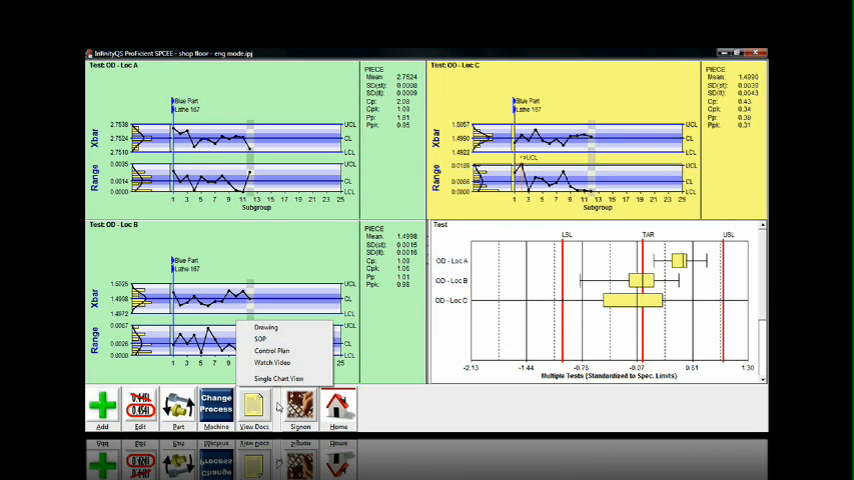
mouse_move(272, 362)
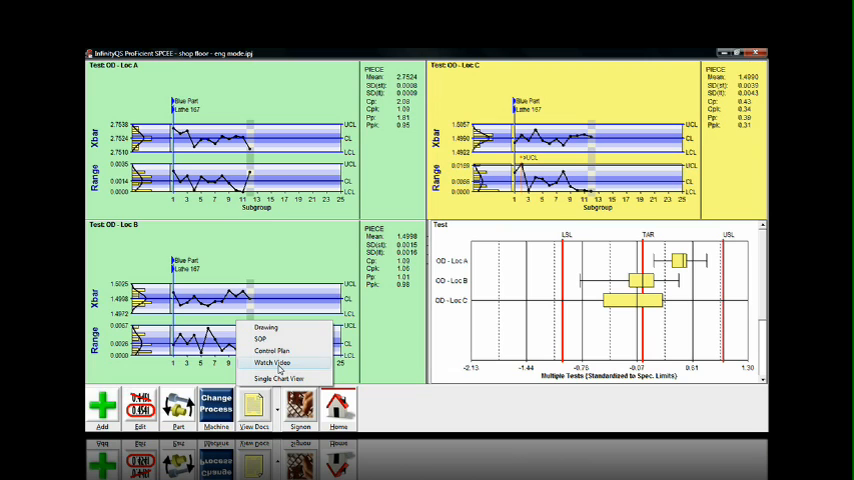
left_click(273, 362)
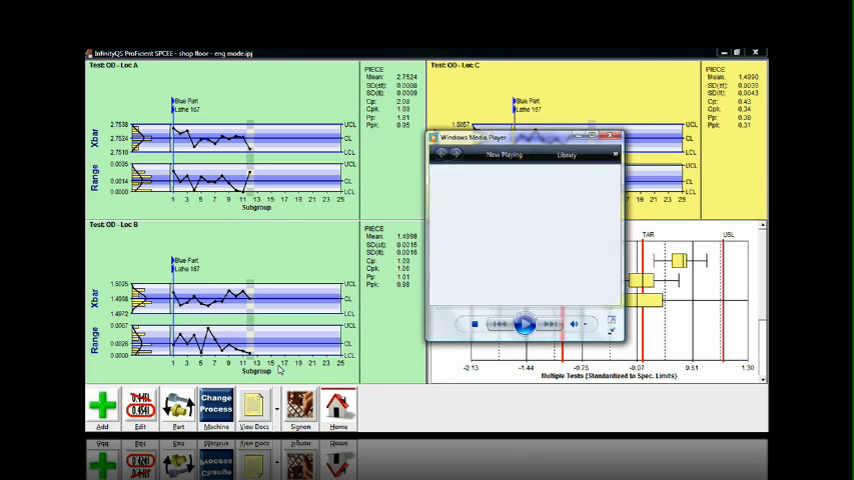
left_click(524, 323)
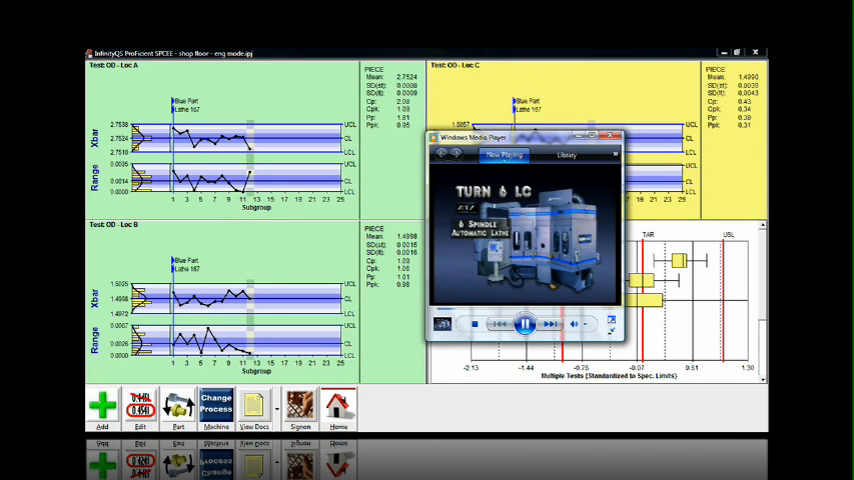